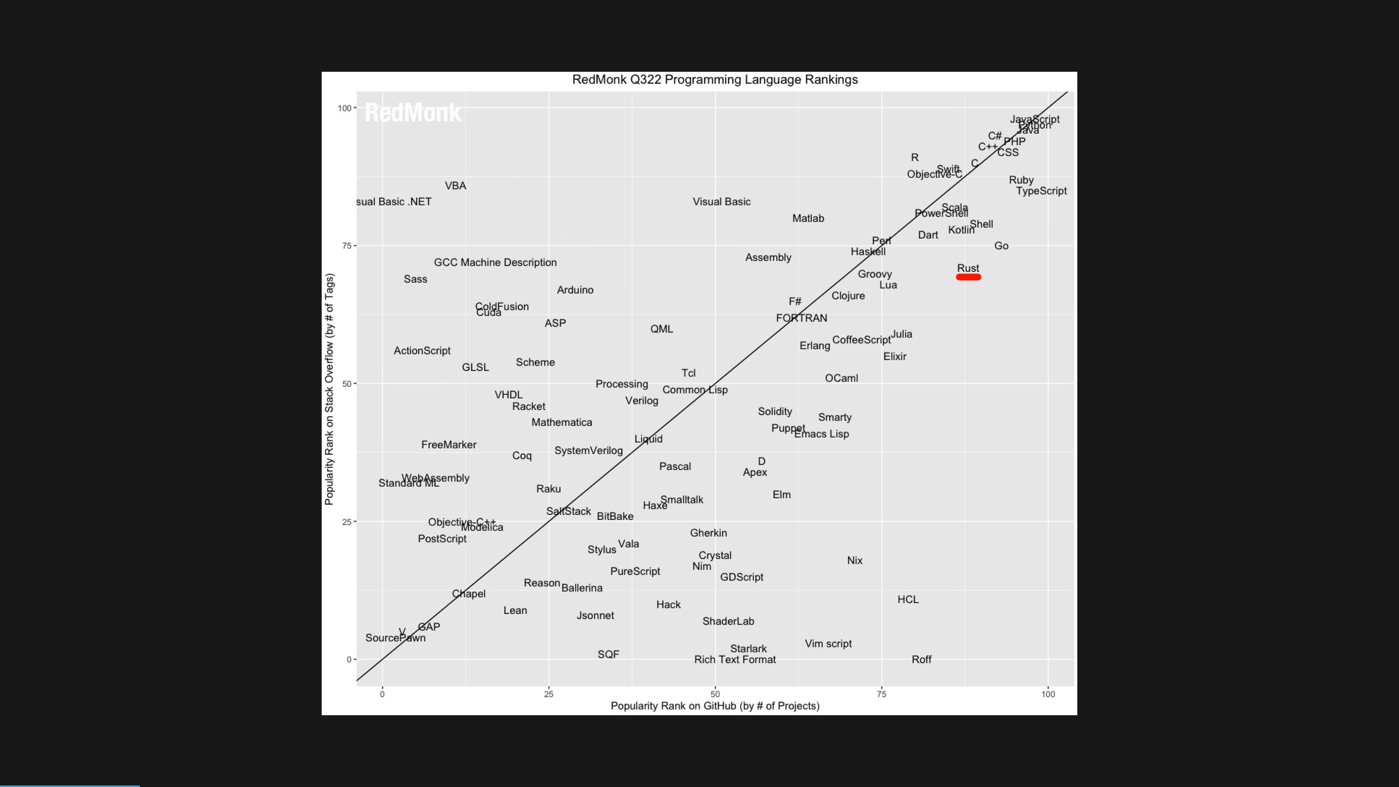
Advance to the rustup.rs installer slide with the Unix curl and Windows rustup-init.exe instructions
left_click(966, 269)
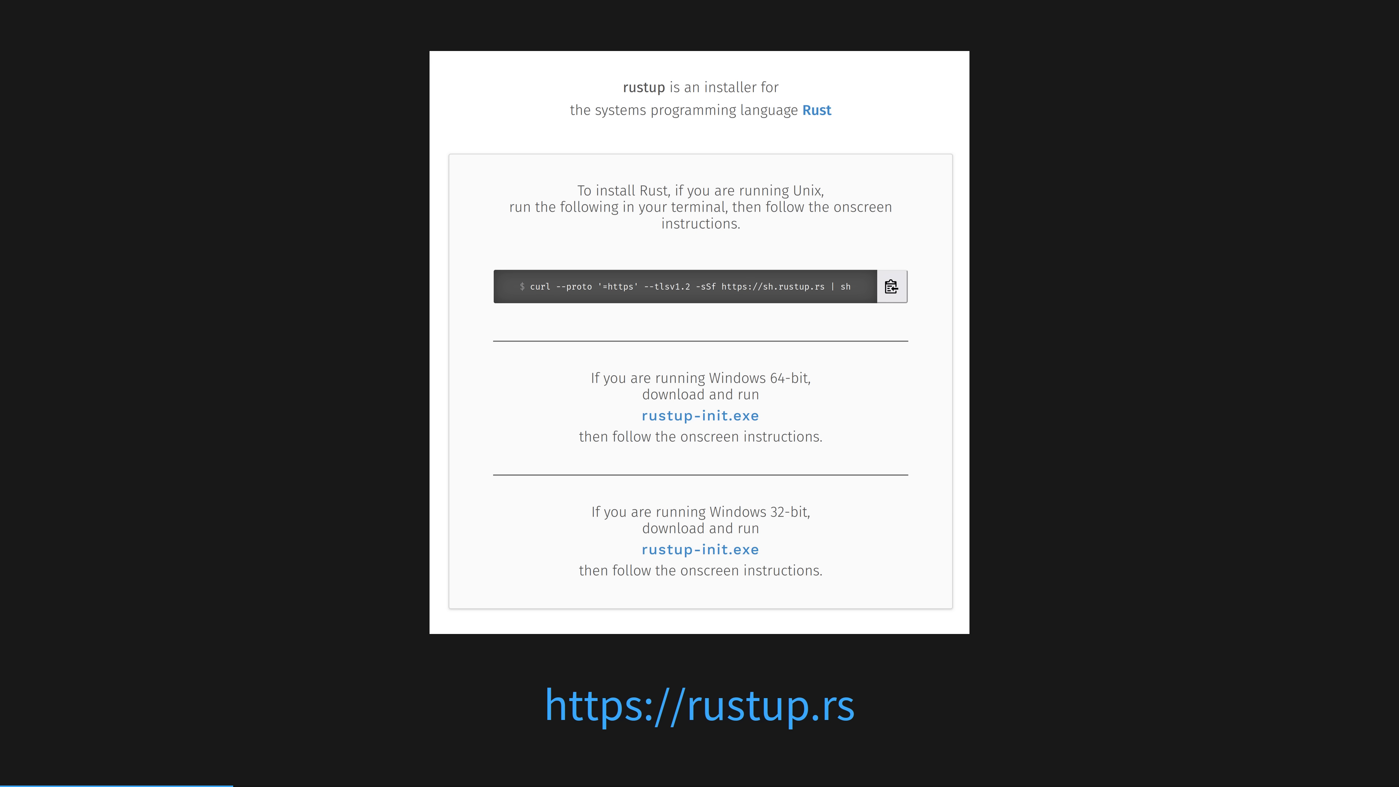